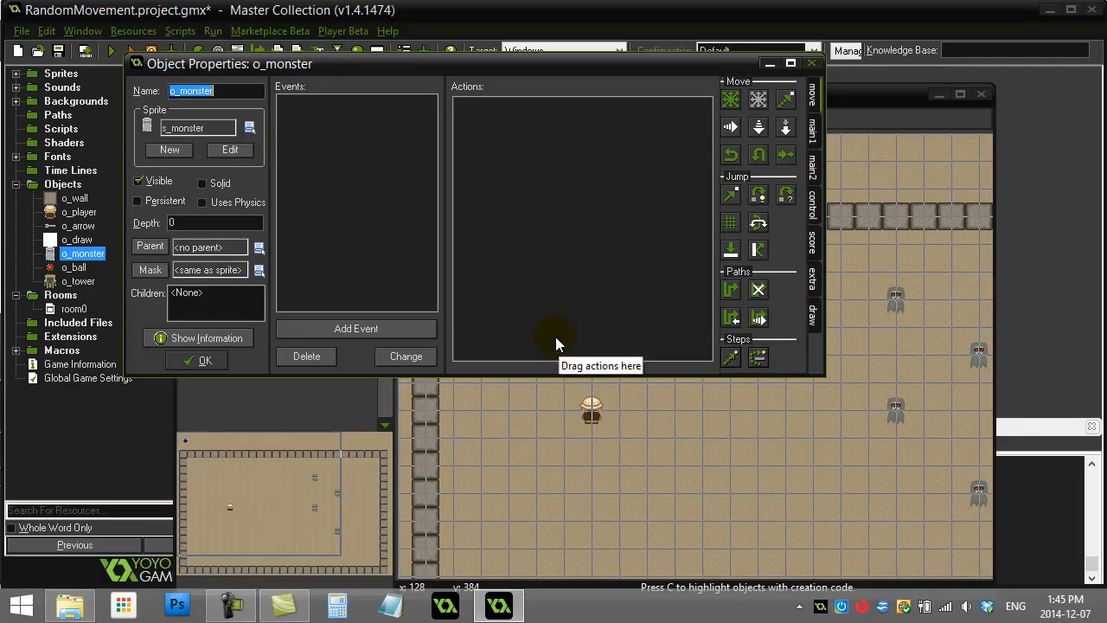
{"action": "mouse_move", "coordinate": [623, 346]}
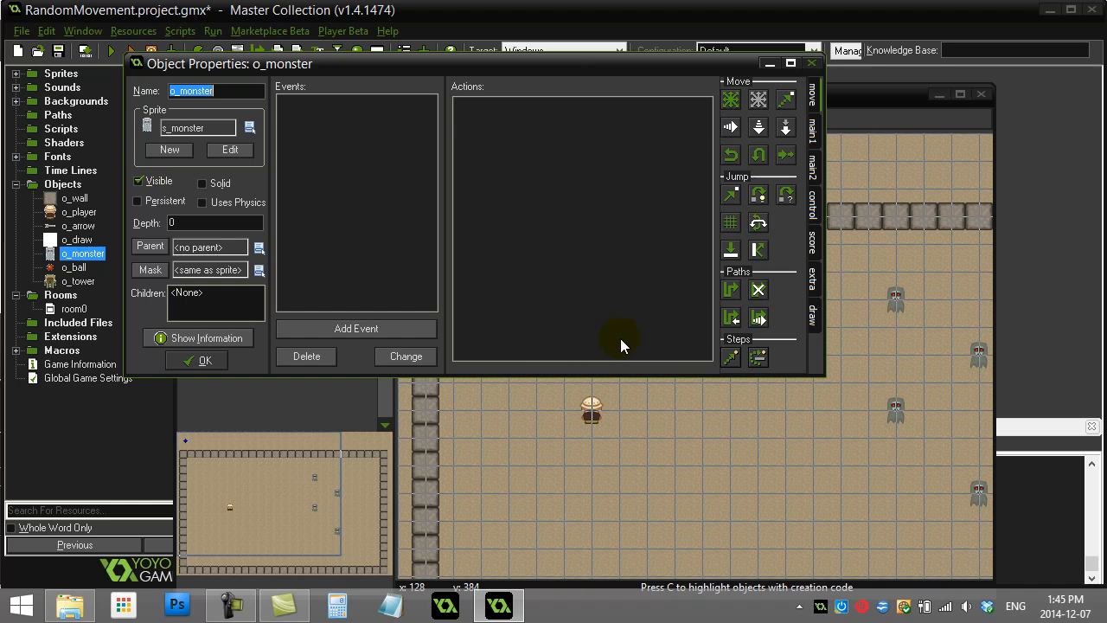
{"action": "mouse_move", "coordinate": [887, 305]}
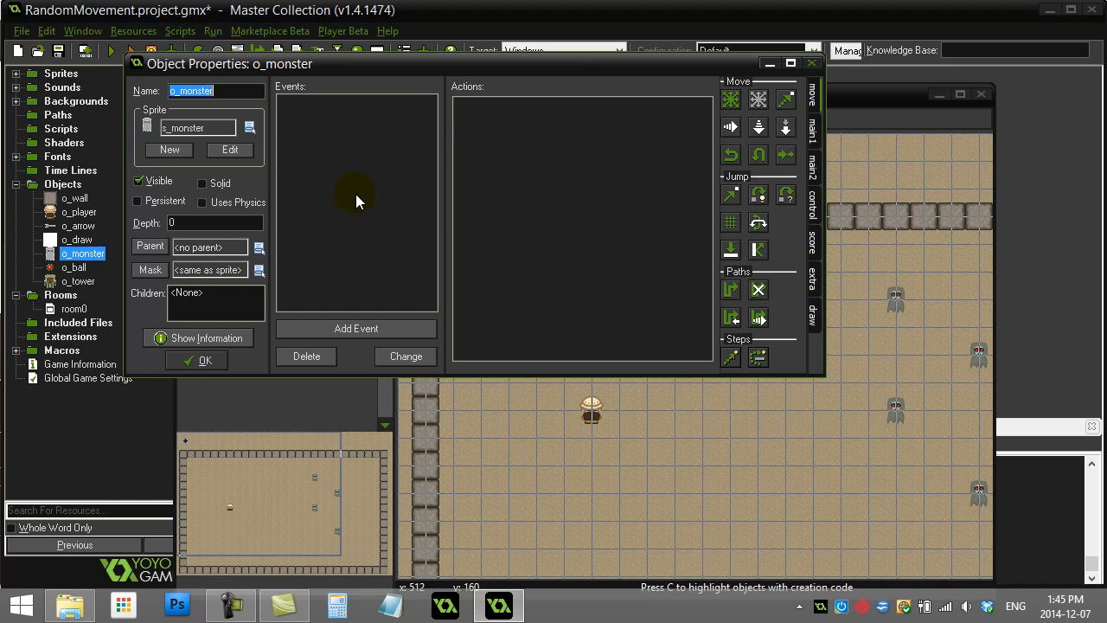
Step: Add a Create event to o_monster whose code sets alarm[0]=60
{"action": "left_click", "coordinate": [192, 90]}
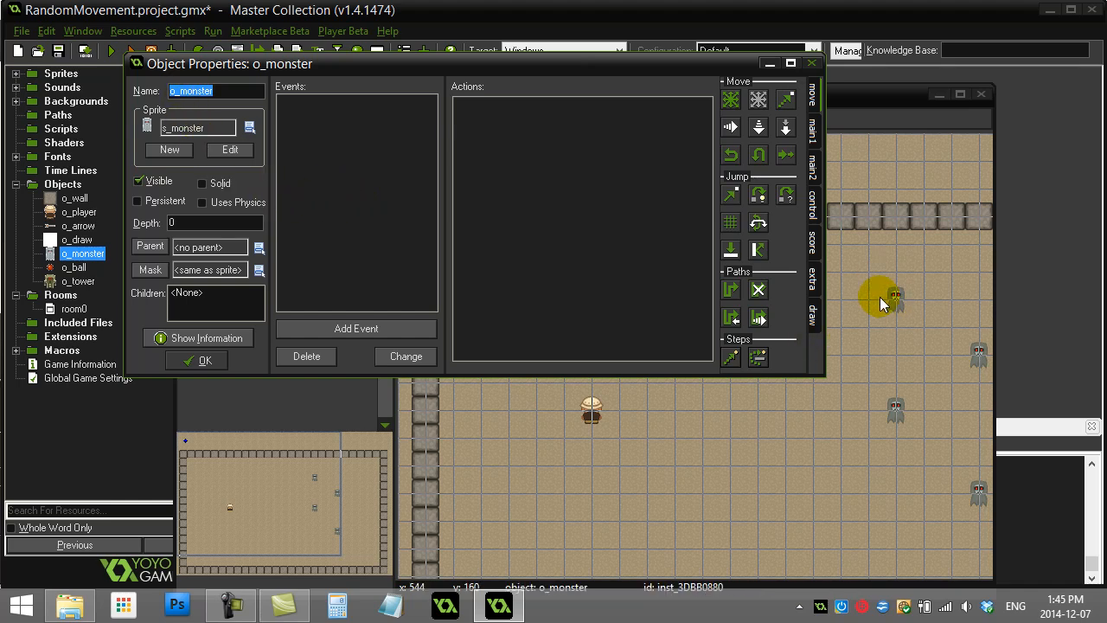
{"action": "mouse_move", "coordinate": [158, 143]}
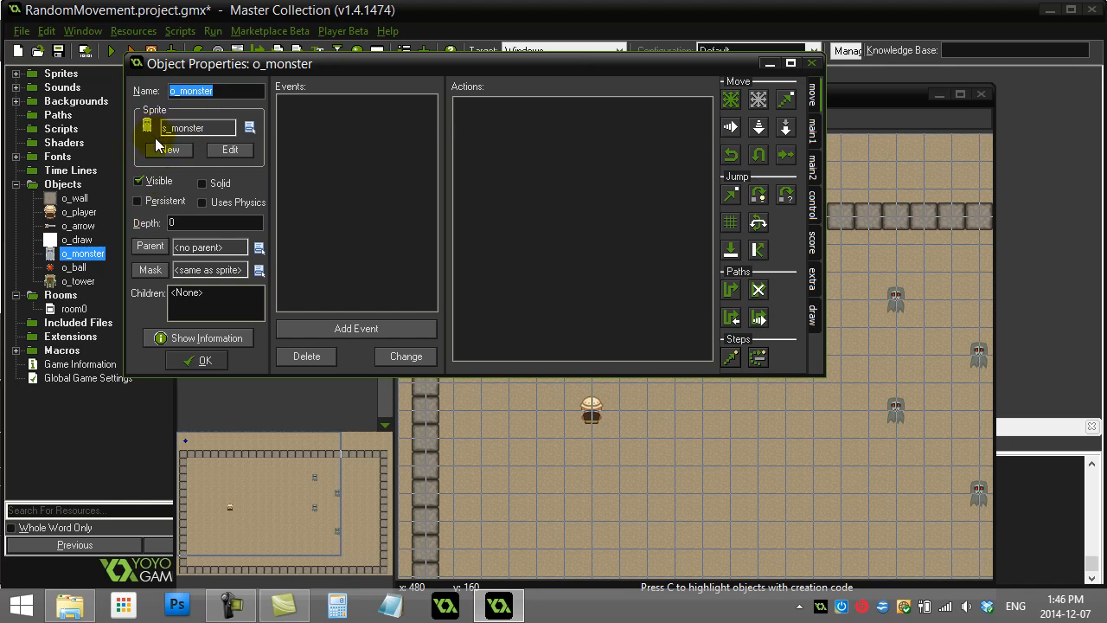
{"action": "mouse_move", "coordinate": [356, 329]}
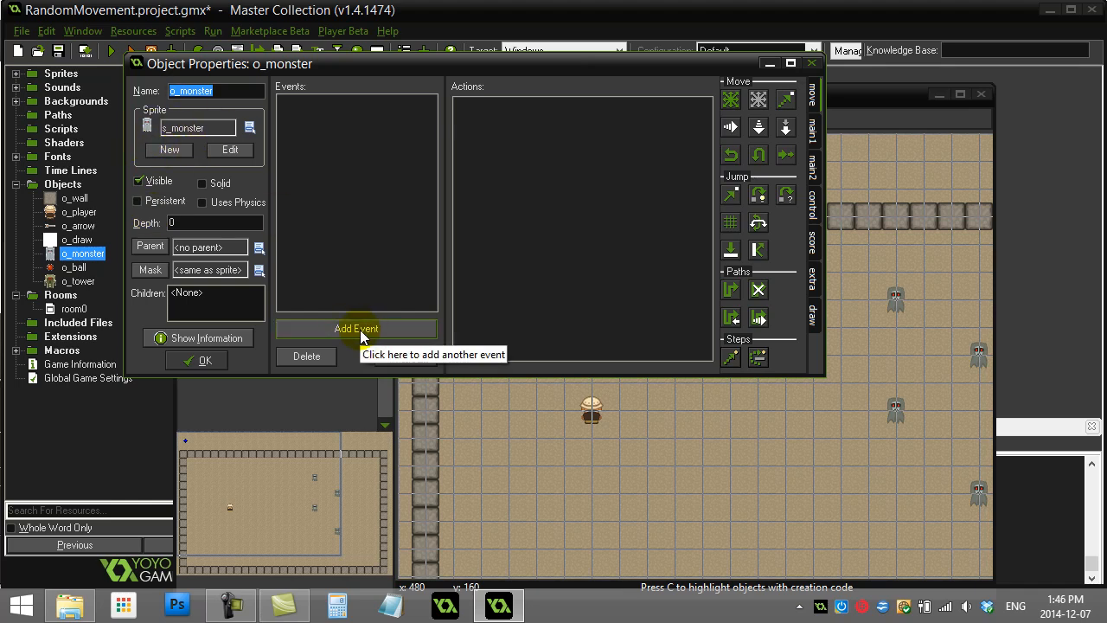
{"action": "left_click", "coordinate": [356, 328]}
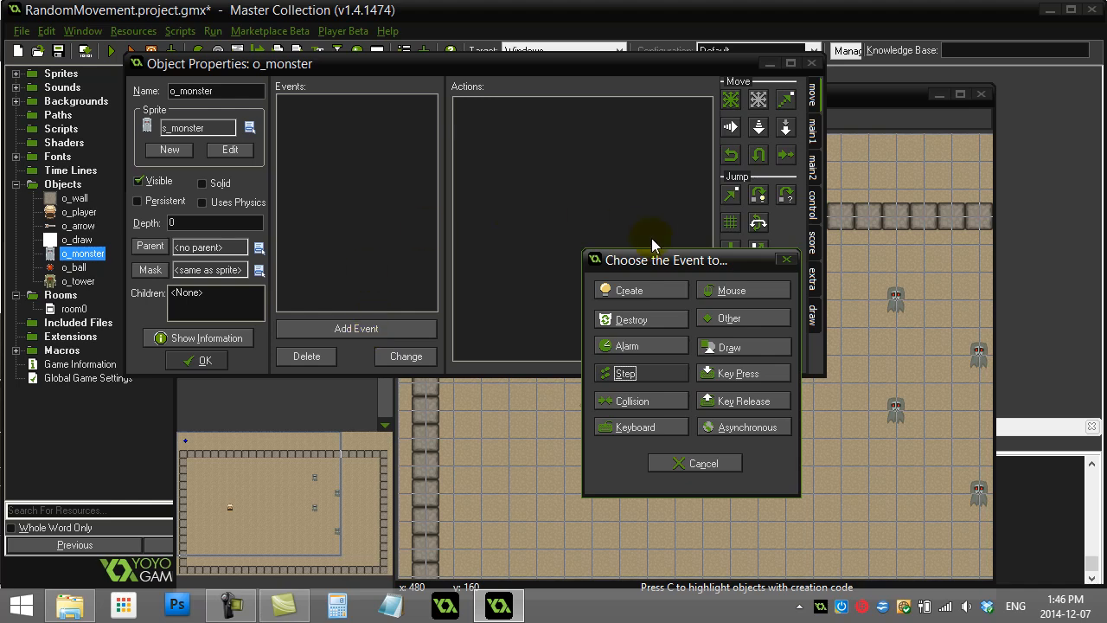
{"action": "left_click", "coordinate": [630, 290]}
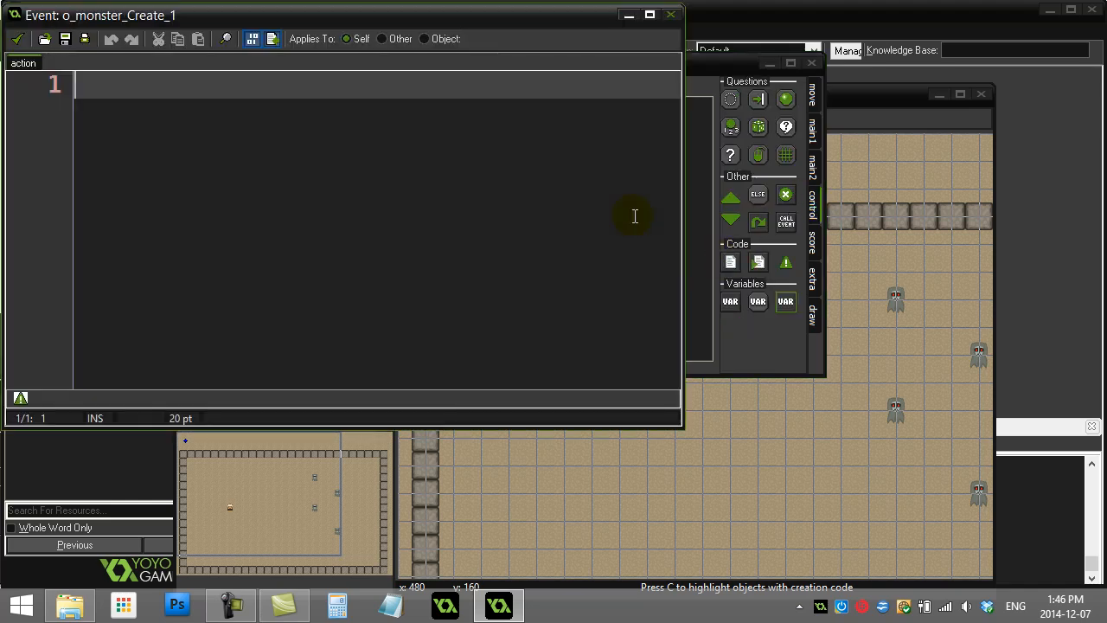
{"action": "type", "text": "alarm[0]"}
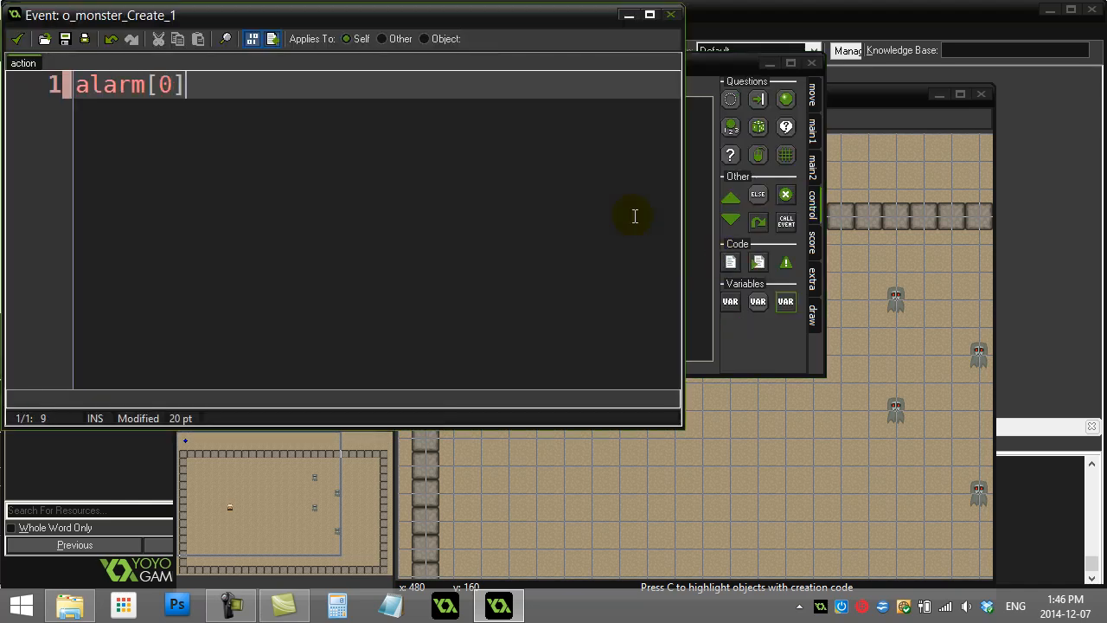
{"action": "type", "text": "="}
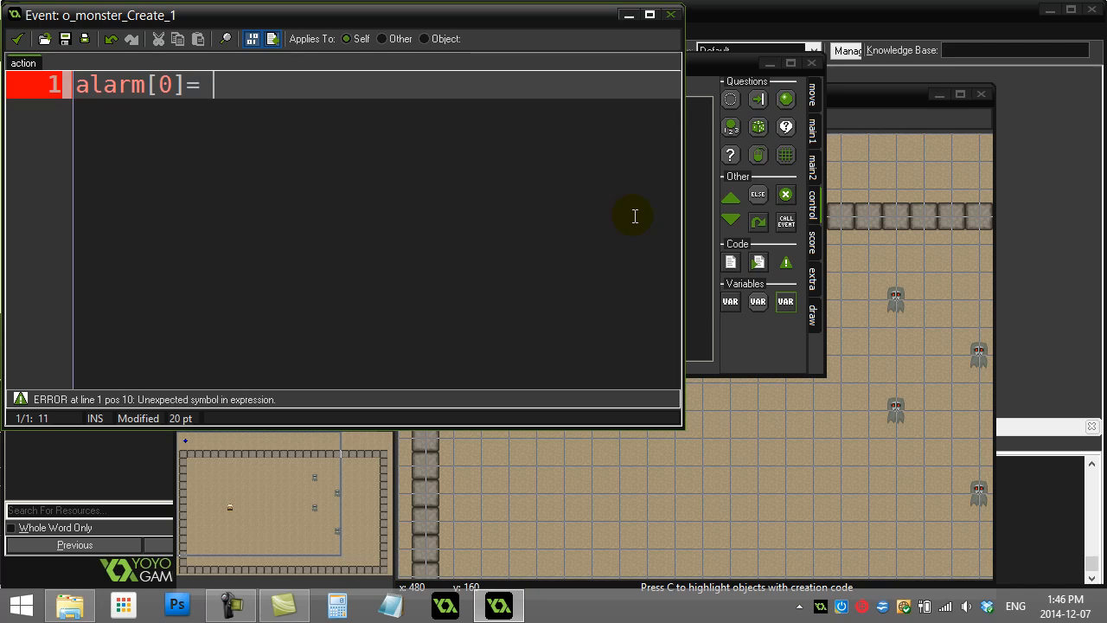
{"action": "type", "text": "120"}
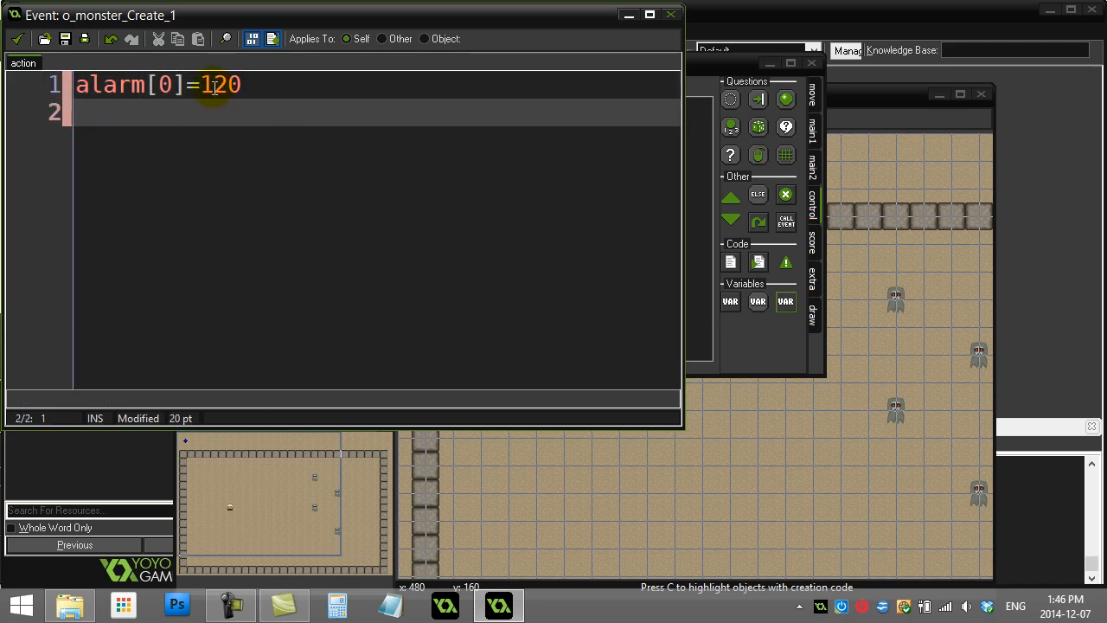
{"action": "type", "text": "60"}
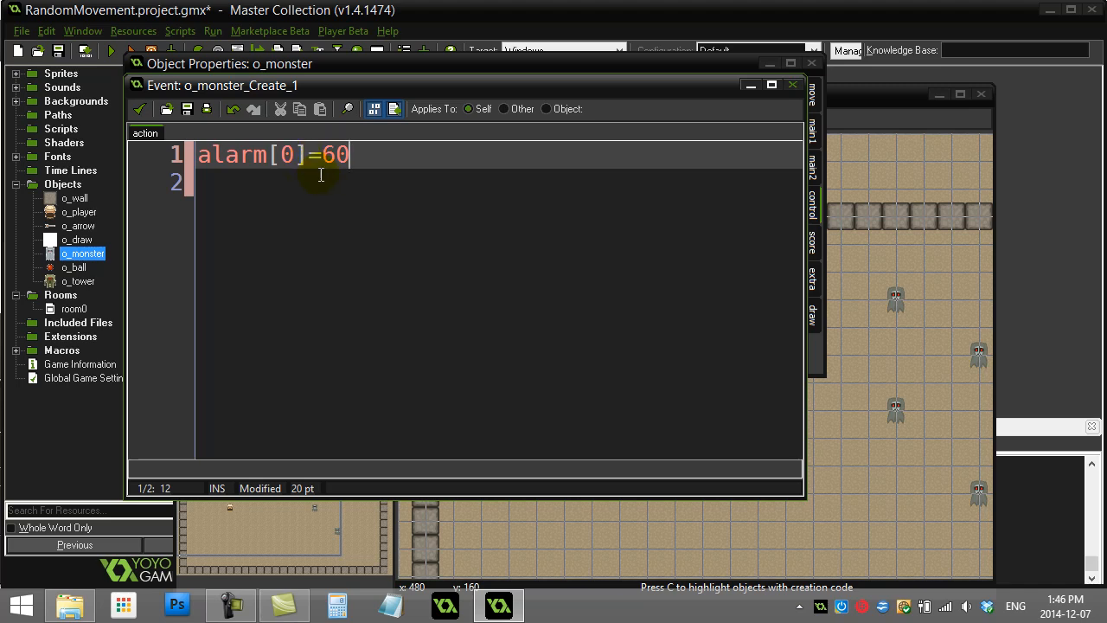
{"action": "double_click", "coordinate": [335, 154]}
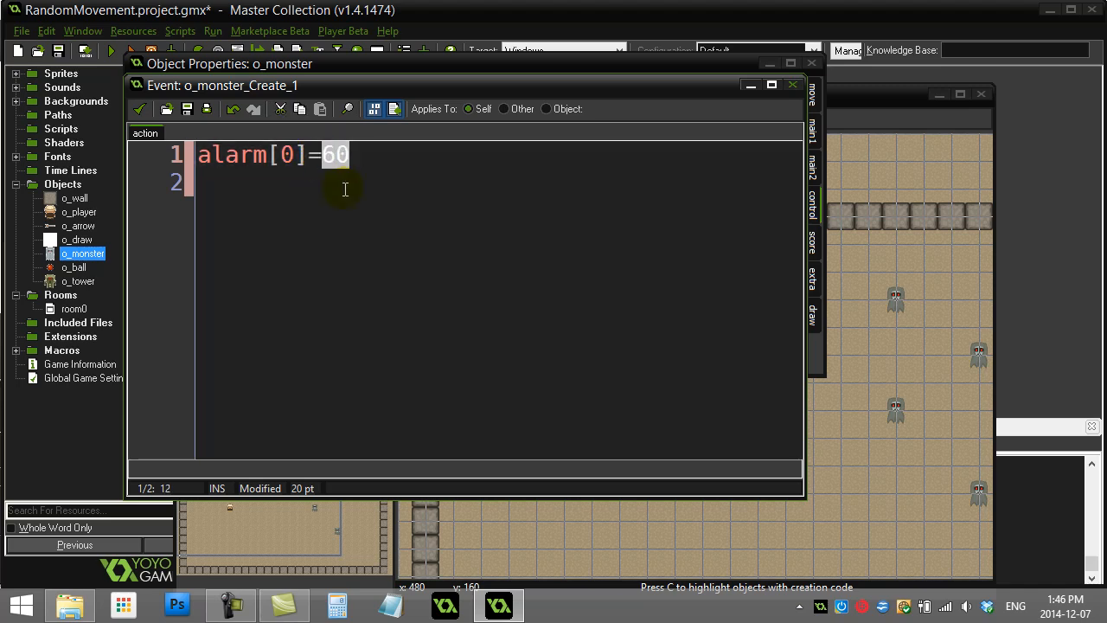
{"action": "mouse_move", "coordinate": [330, 208]}
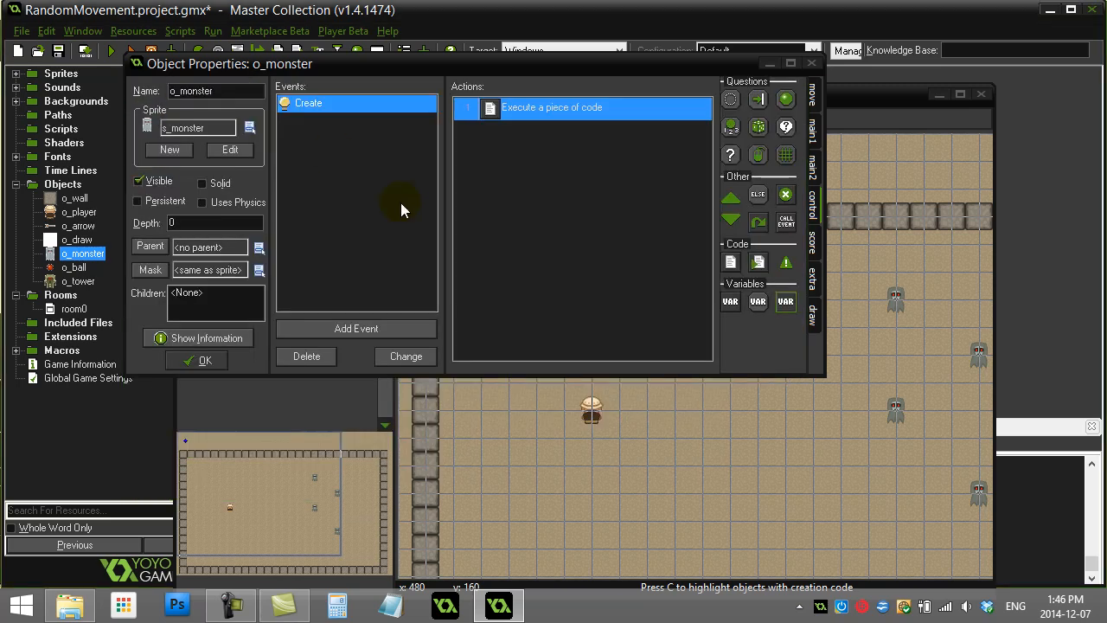
Step: Add an Alarm 0 event: direction=irandom_range(0,359), then alarm[0]=60
{"action": "left_click", "coordinate": [356, 328]}
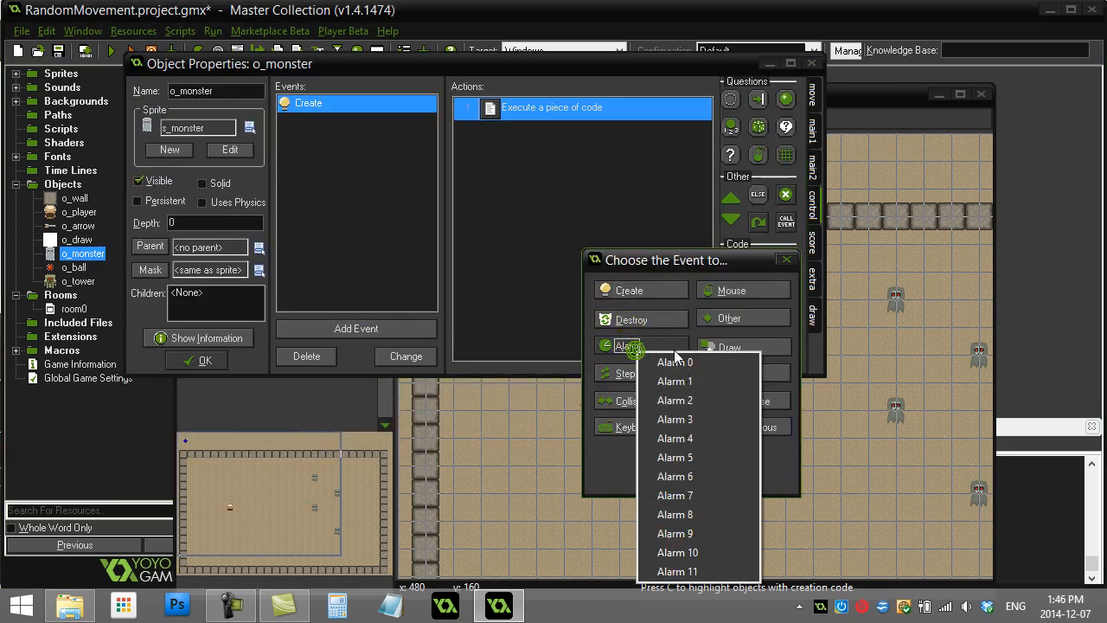
{"action": "left_click", "coordinate": [674, 362]}
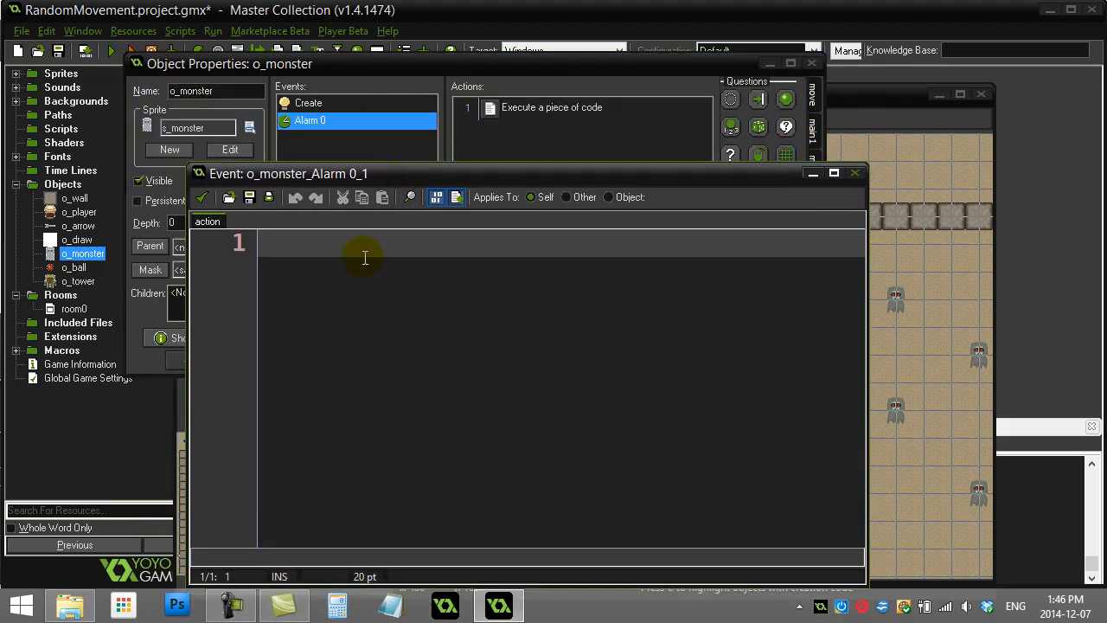
{"action": "type", "text": "direction="}
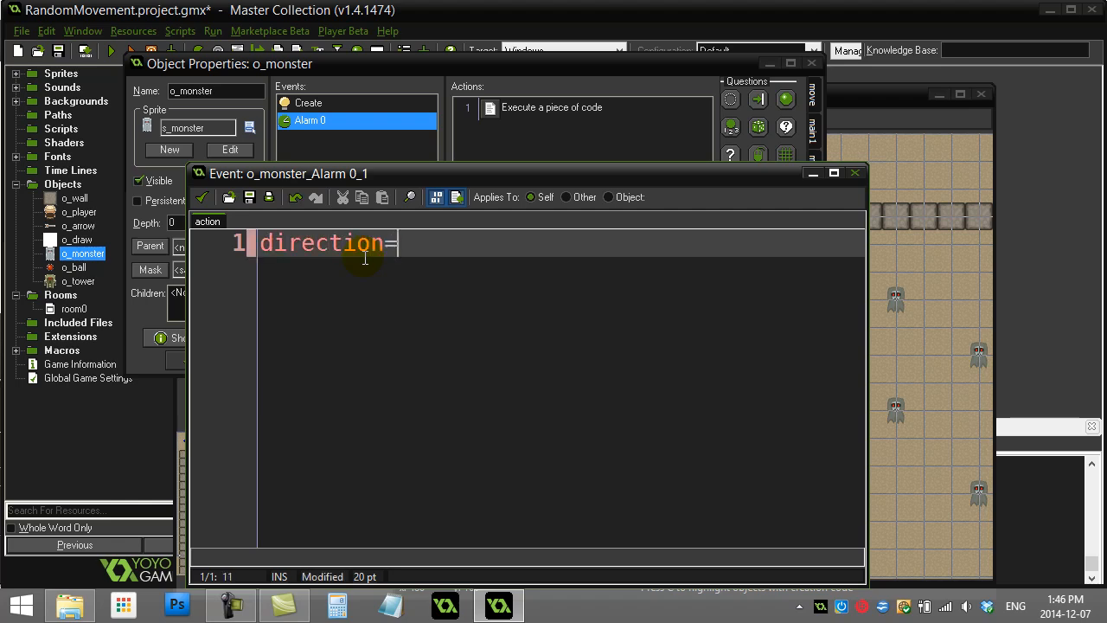
{"action": "type", "text": "irandom_range"}
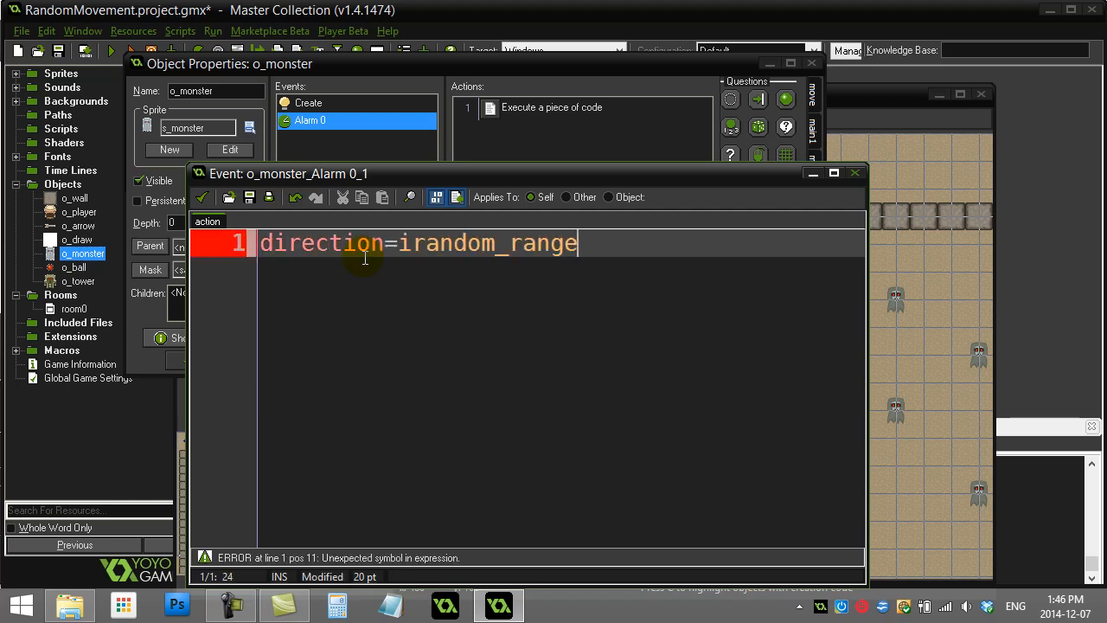
{"action": "type", "text": "(0,359"}
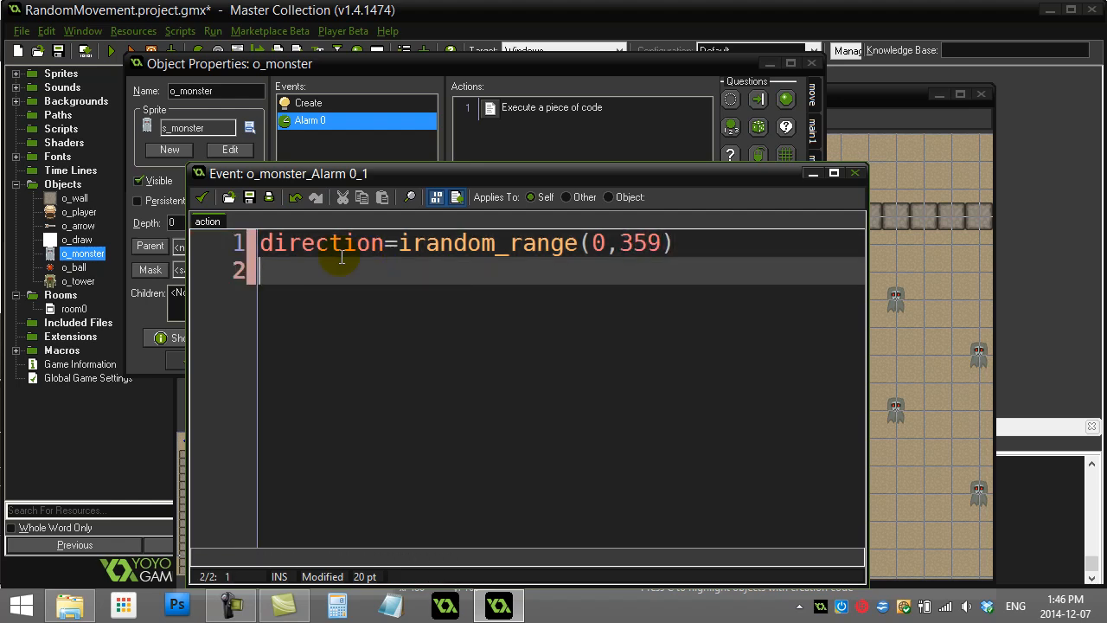
{"action": "type", "text": "alarm[0]="}
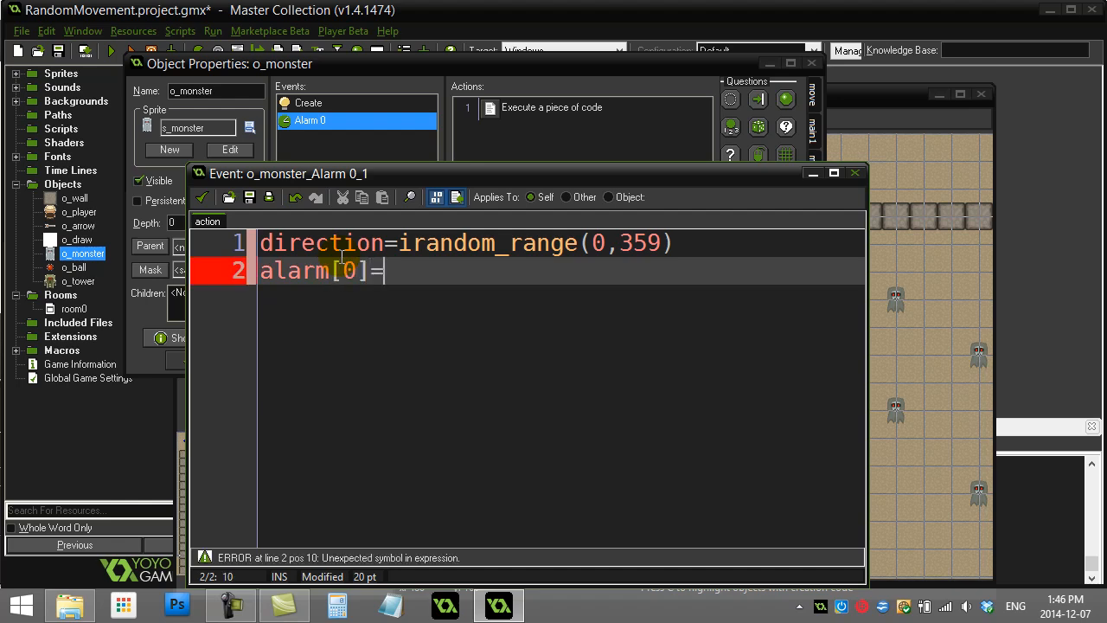
{"action": "type", "text": "60"}
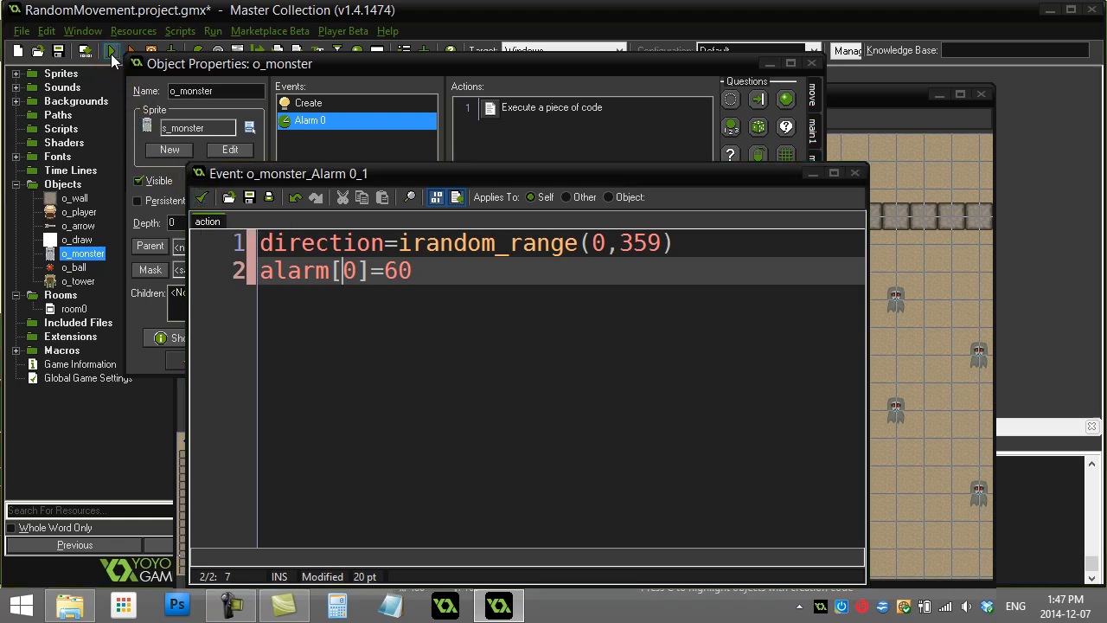
{"action": "left_click", "coordinate": [110, 50]}
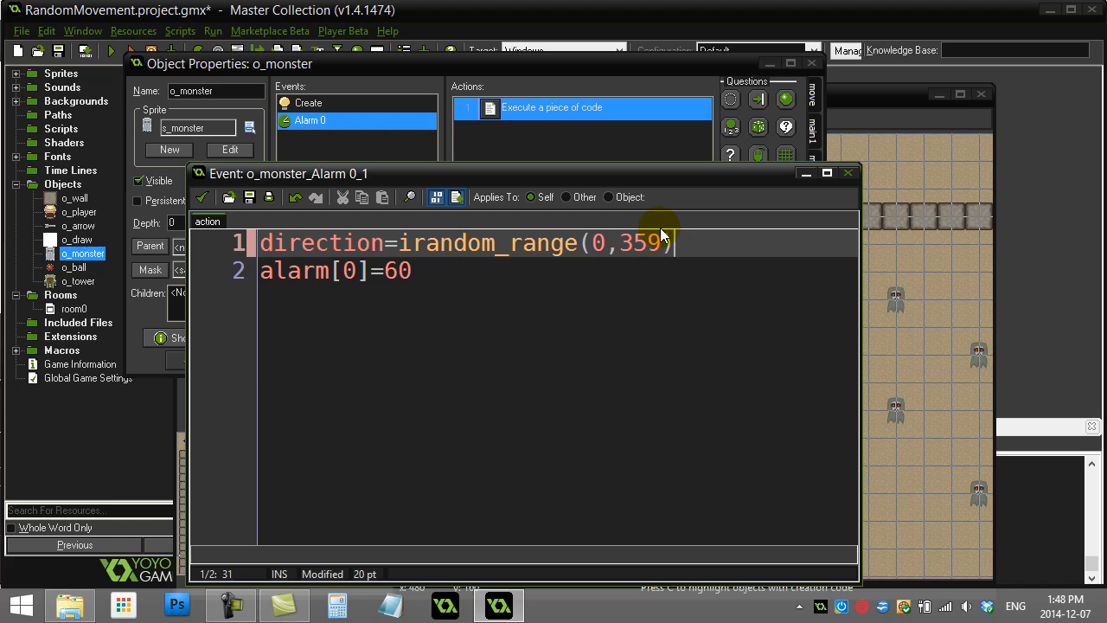
{"action": "type", "text": "speed="}
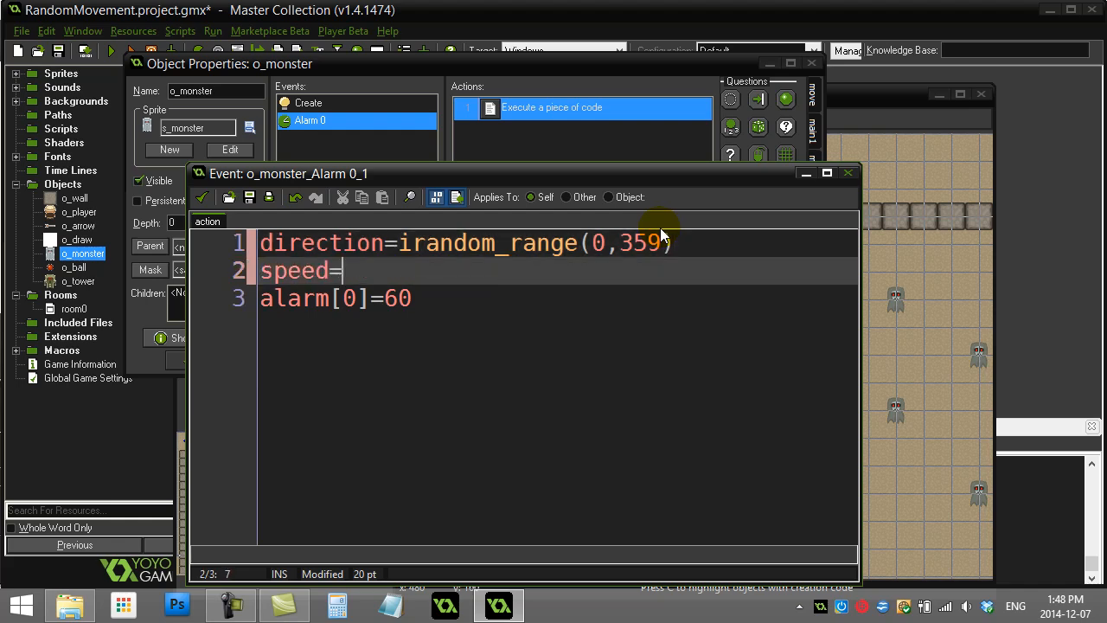
Step: Add speed=2 to the Alarm 0 code and run the game to test wandering
{"action": "type", "text": "2"}
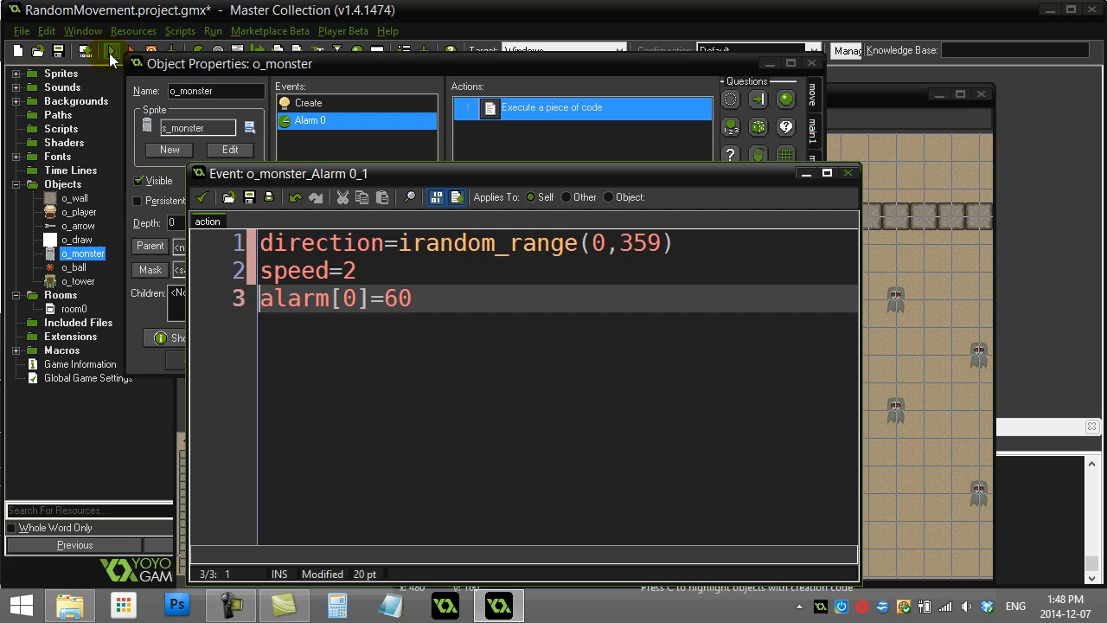
{"action": "left_click", "coordinate": [111, 50]}
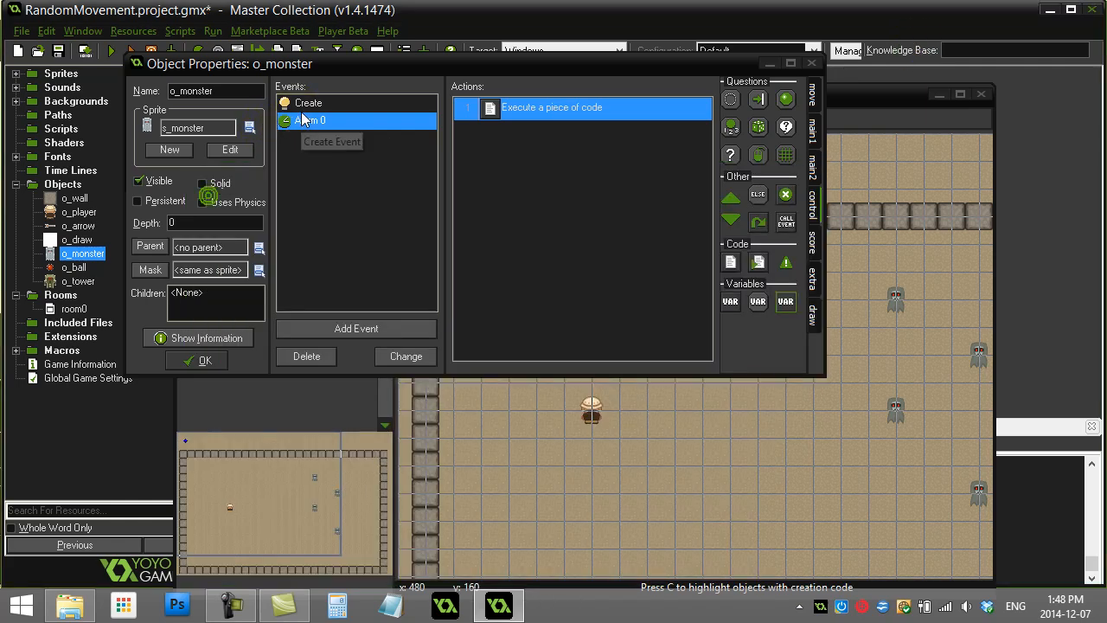
Step: In the Create code, replace 60 with irandom_range(30,120) for alarm[0]
{"action": "double_click", "coordinate": [551, 108]}
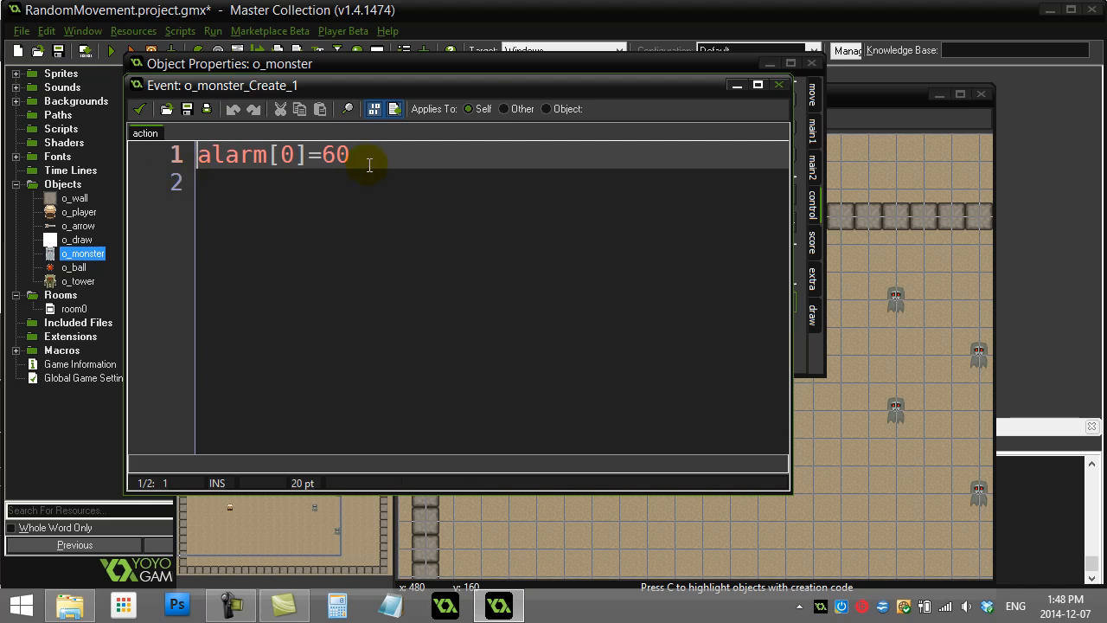
{"action": "double_click", "coordinate": [336, 154]}
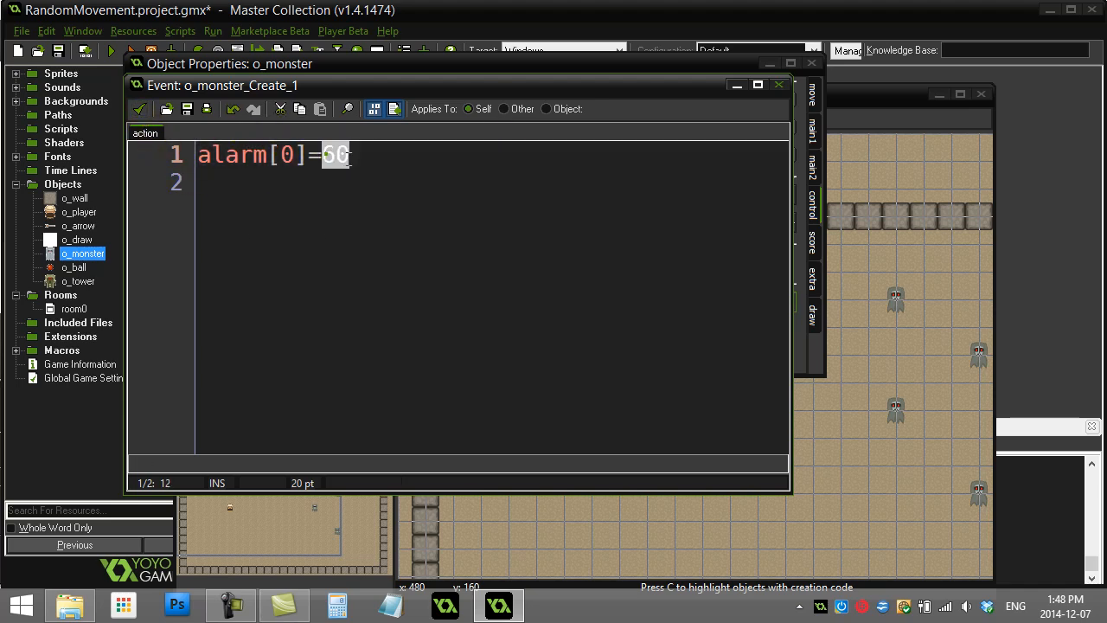
{"action": "type", "text": "irand"}
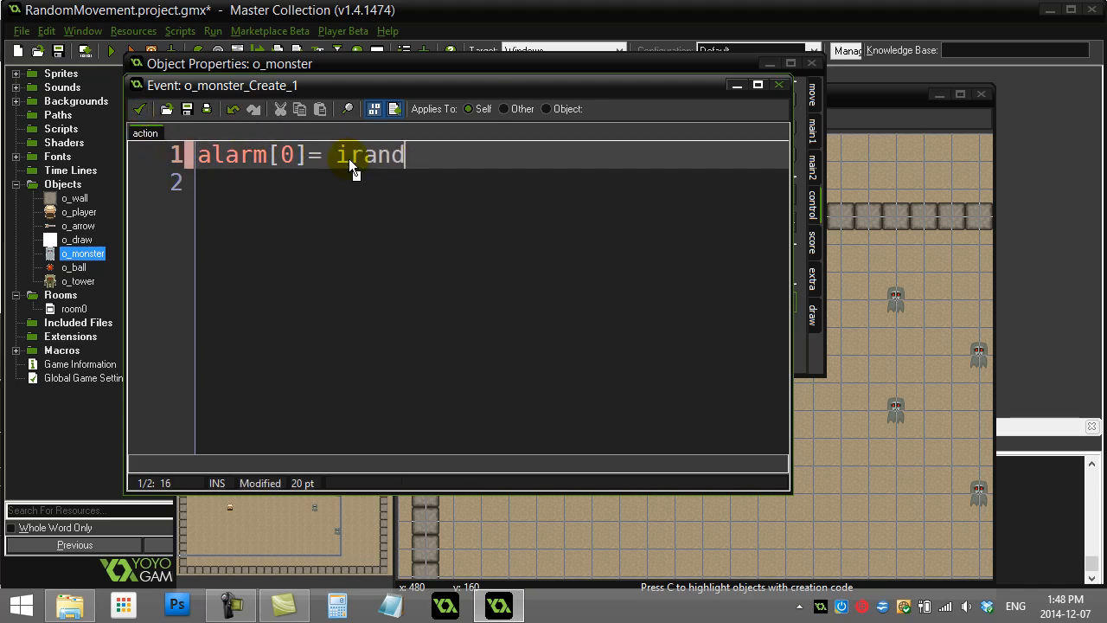
{"action": "type", "text": "om_range("}
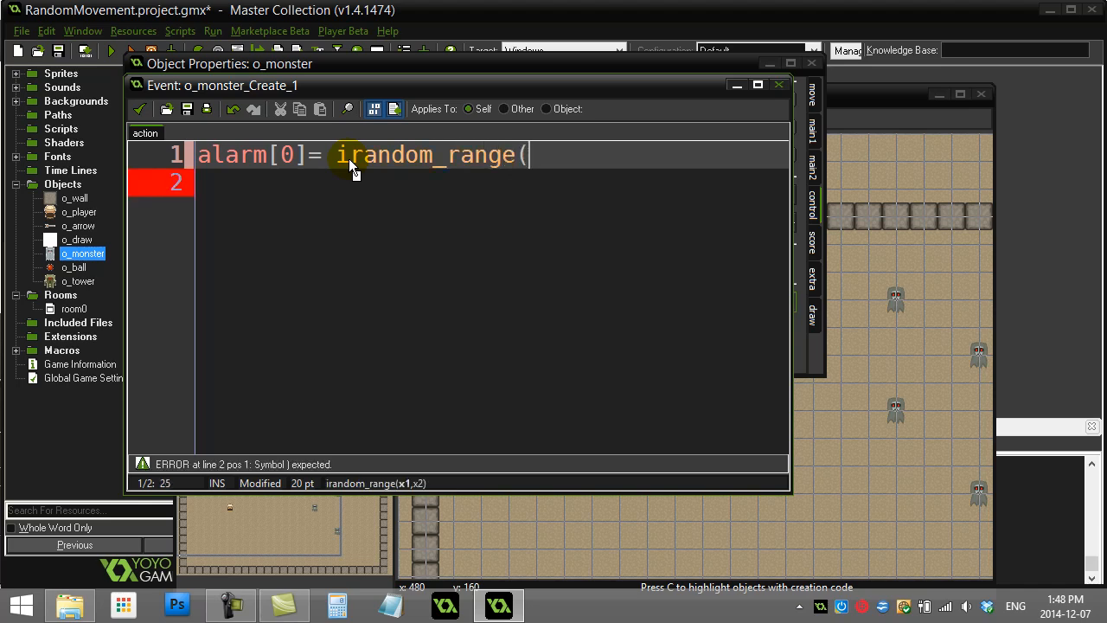
{"action": "type", "text": "30,"}
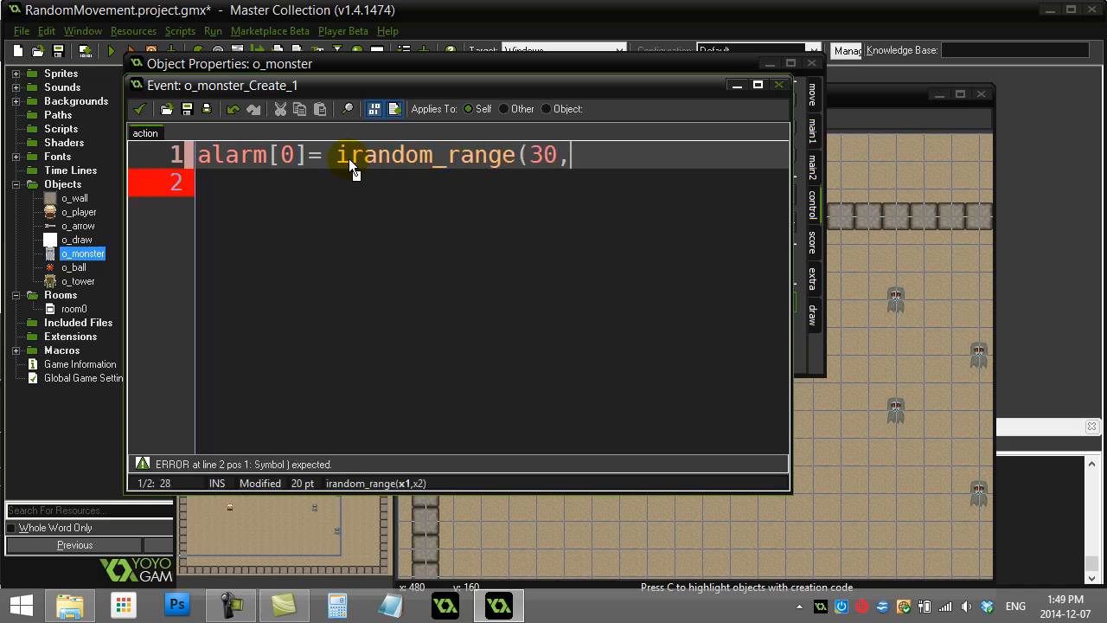
{"action": "type", "text": "120)"}
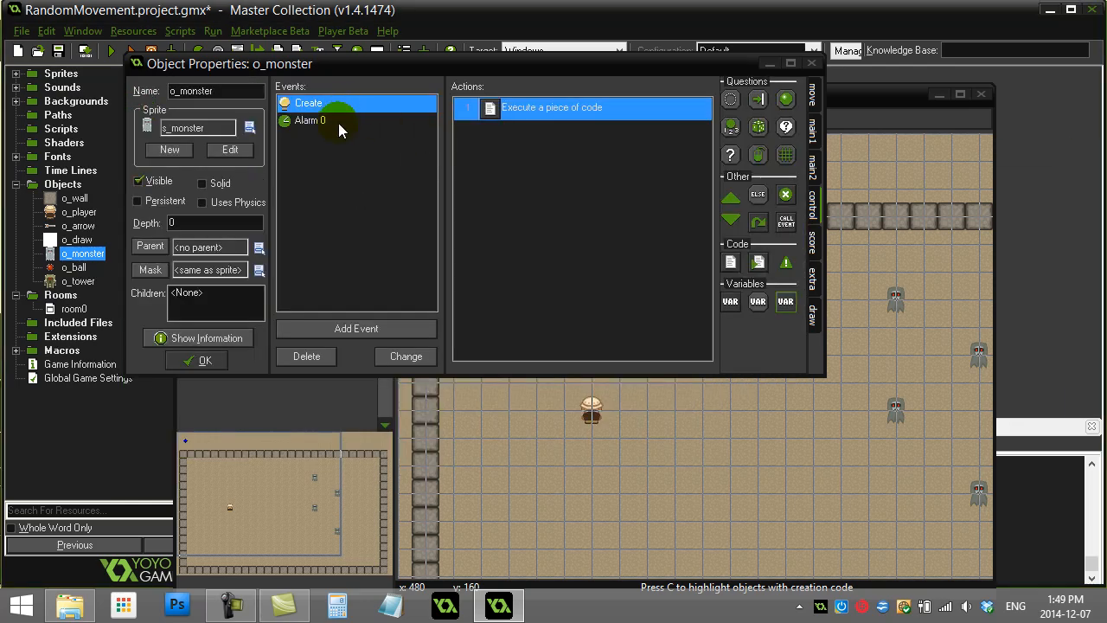
Step: Make Alarm 0 reset alarm[0] to irandom_range(30,120), then run the game
{"action": "double_click", "coordinate": [310, 121]}
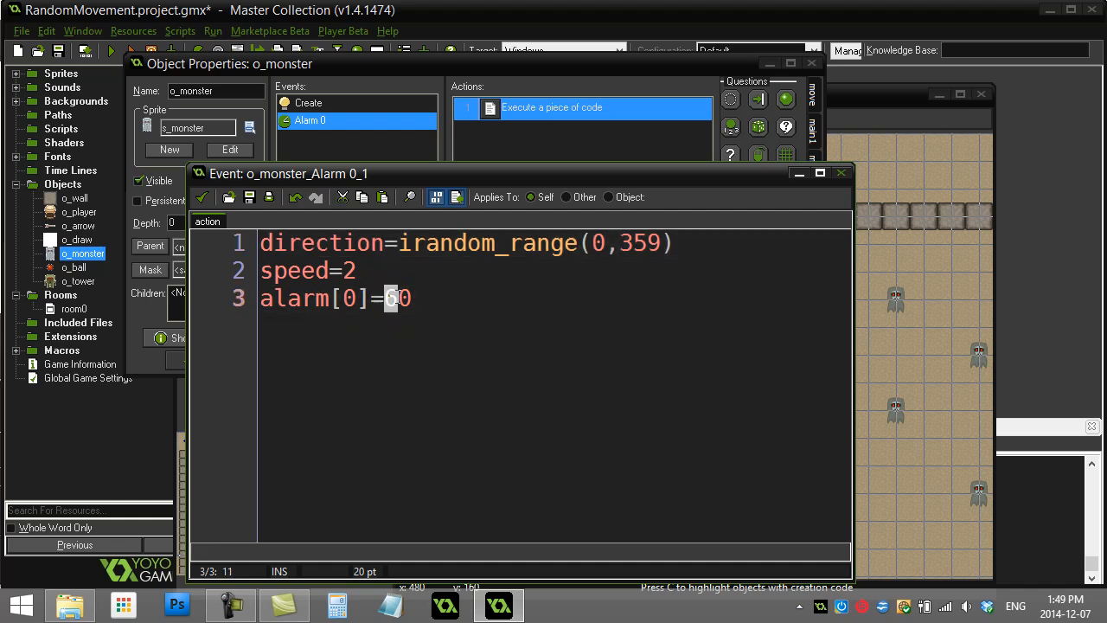
{"action": "type", "text": "irandom_range(30,120)"}
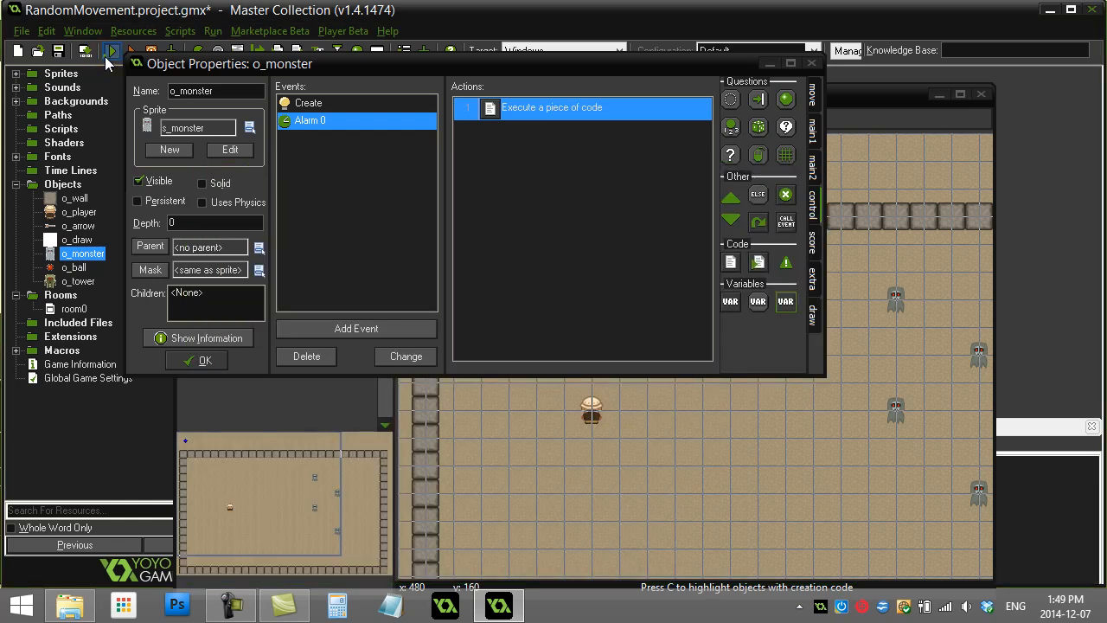
{"action": "left_click", "coordinate": [85, 50]}
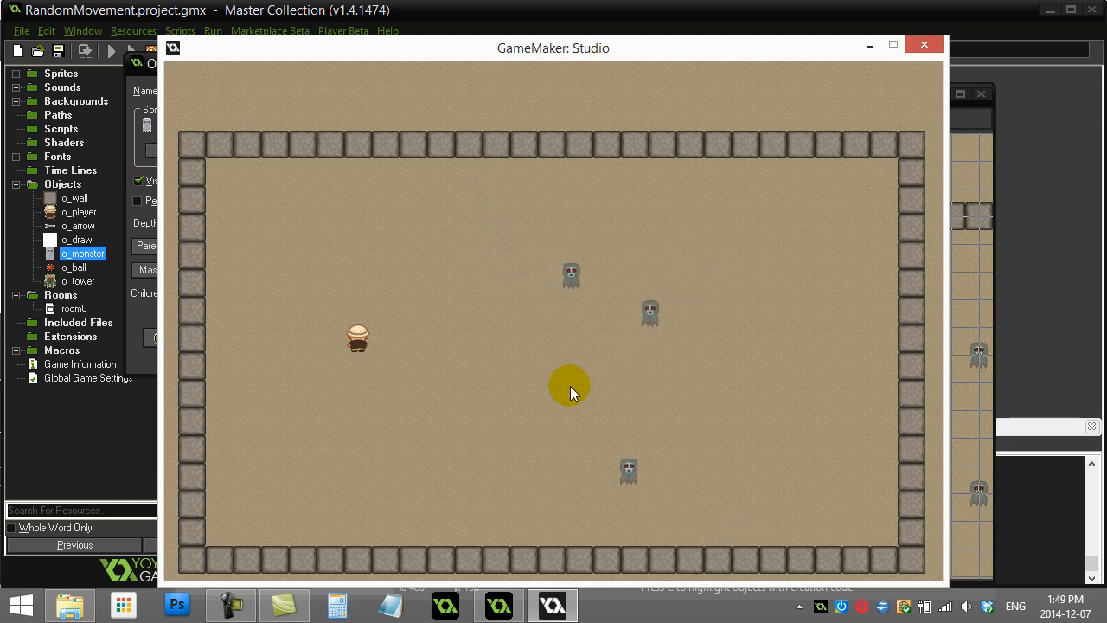
Step: Reopen o_monster's Alarm 0 code to review the irandom_range(30,120) reset
{"action": "double_click", "coordinate": [82, 254]}
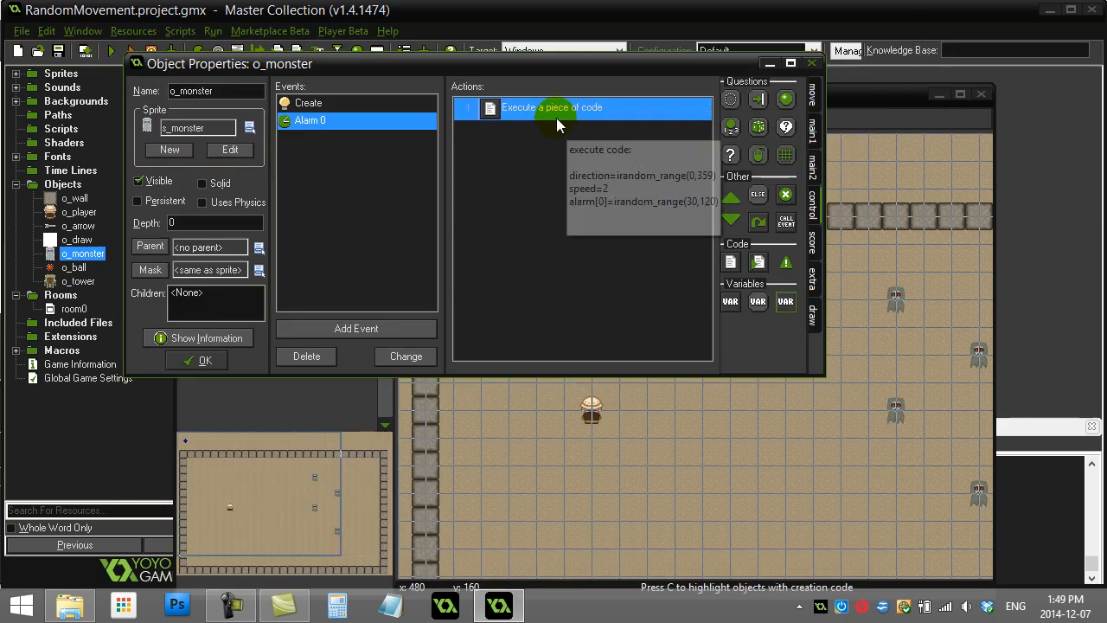
{"action": "double_click", "coordinate": [552, 108]}
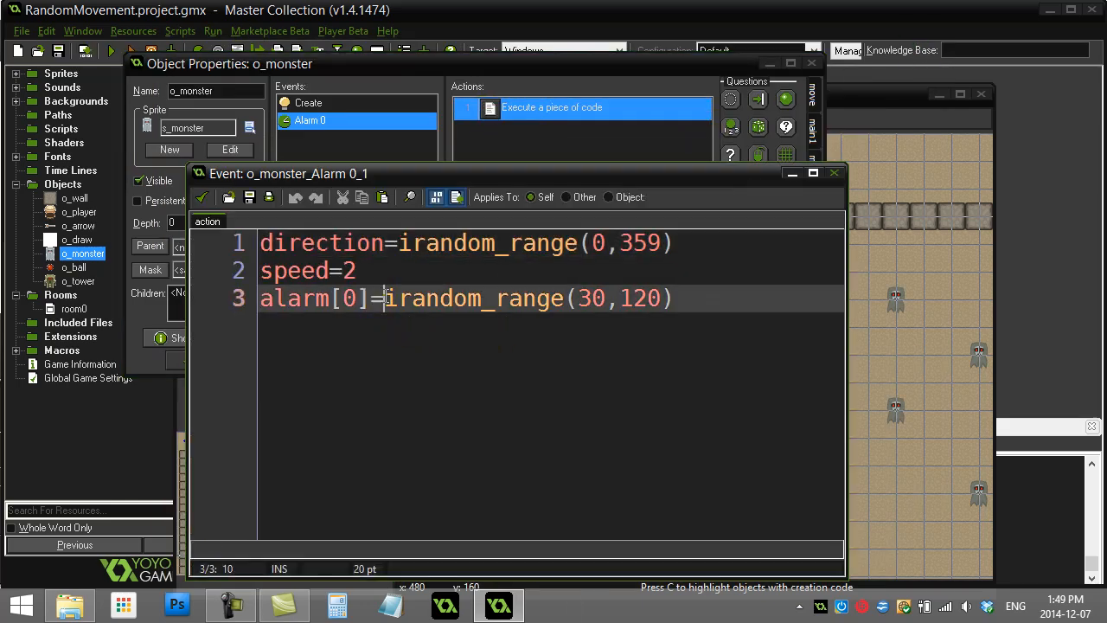